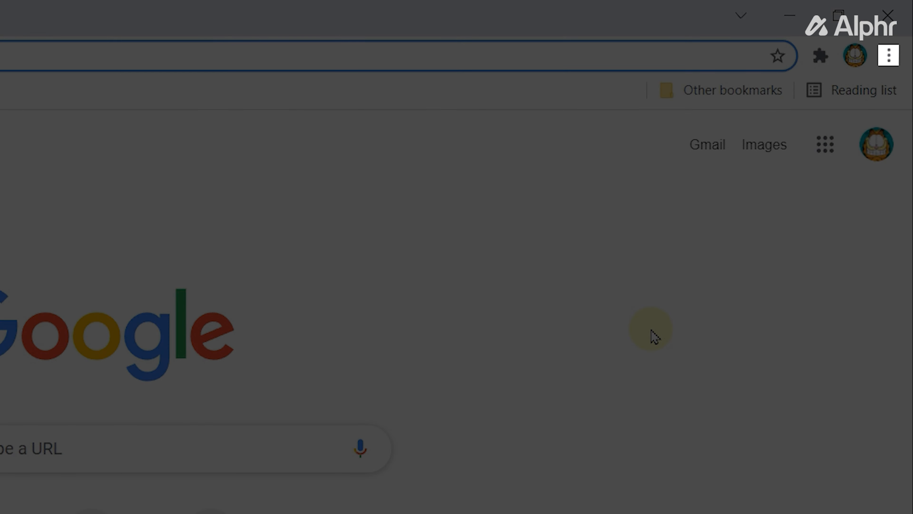
Bring up Chrome's main menu from the three-dot control on the Google homepage.
{"action": "left_click", "coordinate": [888, 56]}
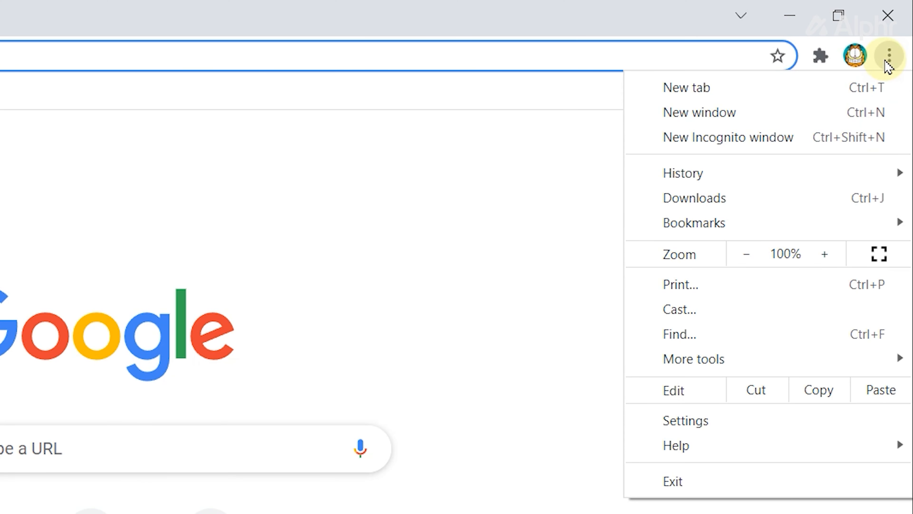
{"action": "mouse_move", "coordinate": [686, 386]}
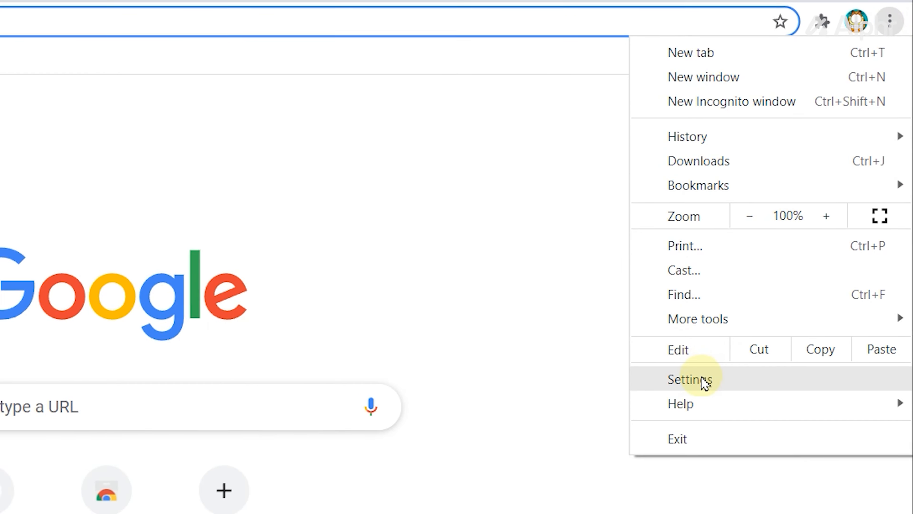
Reach the Notifications permission page via Settings, Privacy and security, Site settings.
{"action": "left_click", "coordinate": [696, 380]}
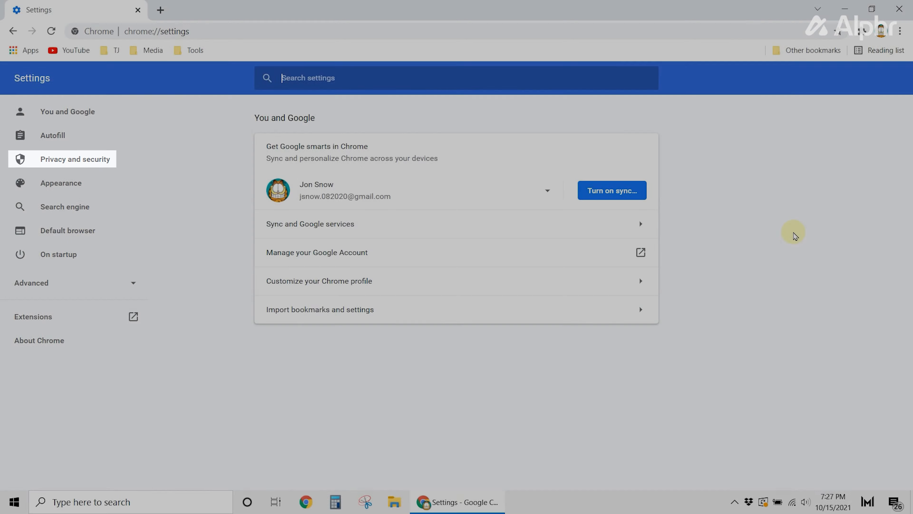
{"action": "left_click", "coordinate": [95, 160]}
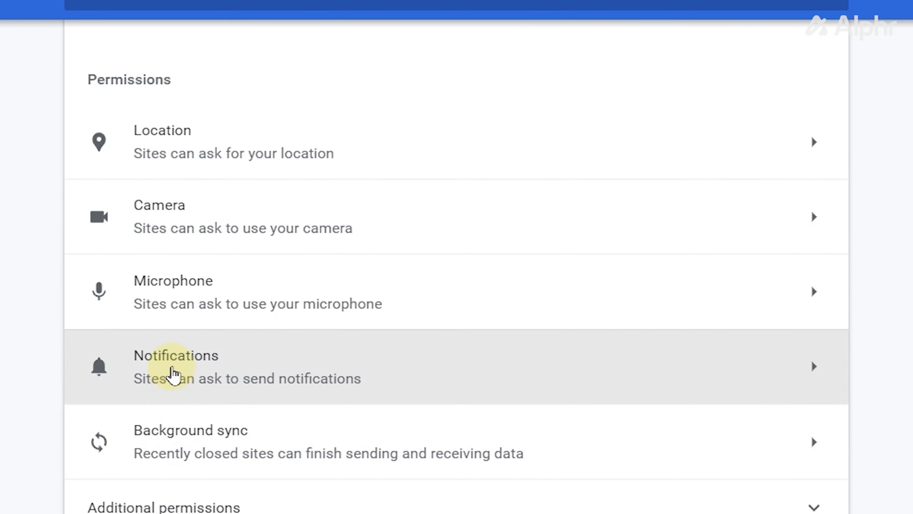
{"action": "left_click", "coordinate": [174, 369]}
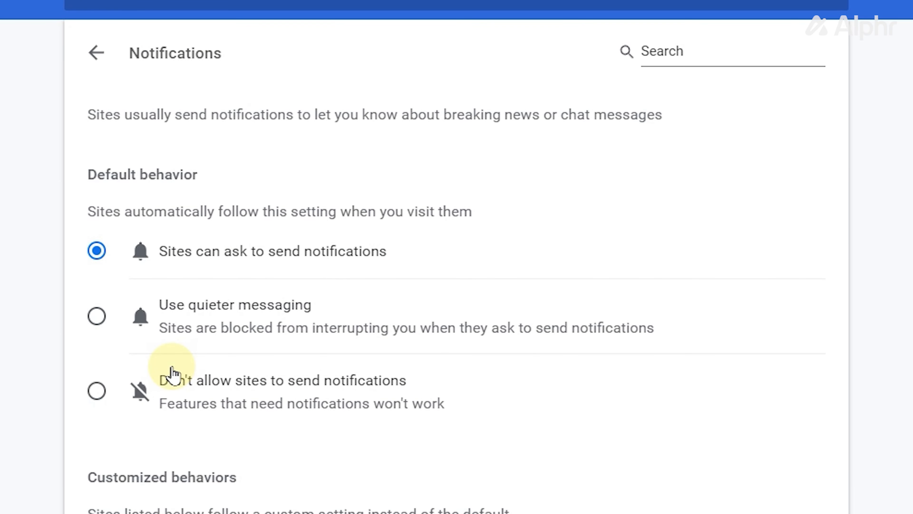